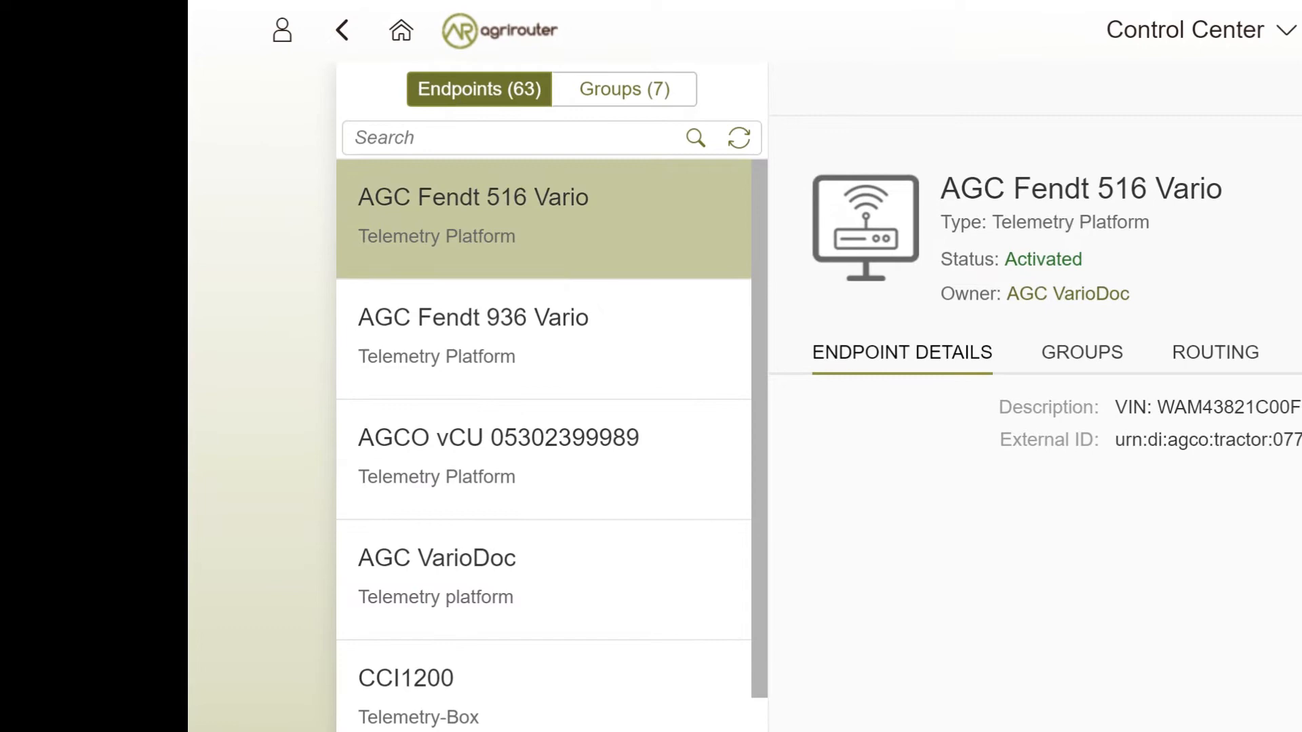
mouse_move(624, 89)
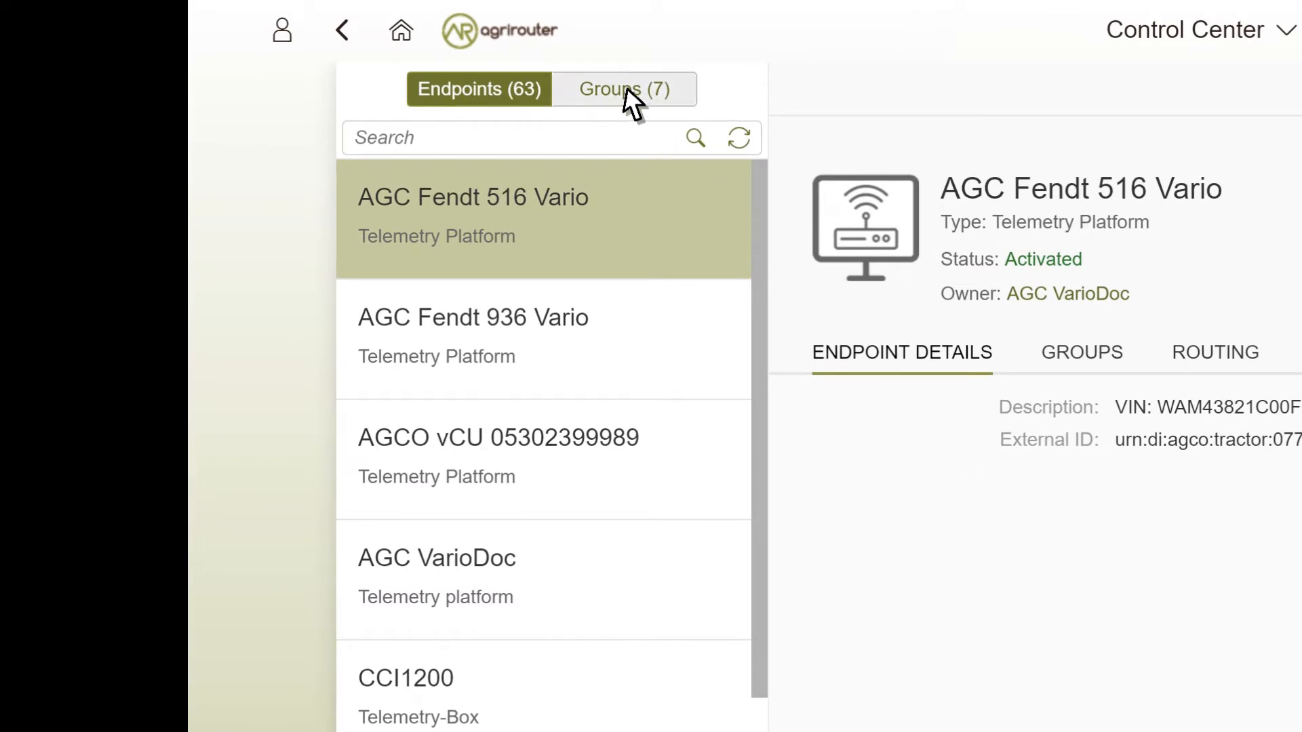
Show the seven groups, browse Default, and view KUHN's telemetry-box and farming-software members
click(624, 89)
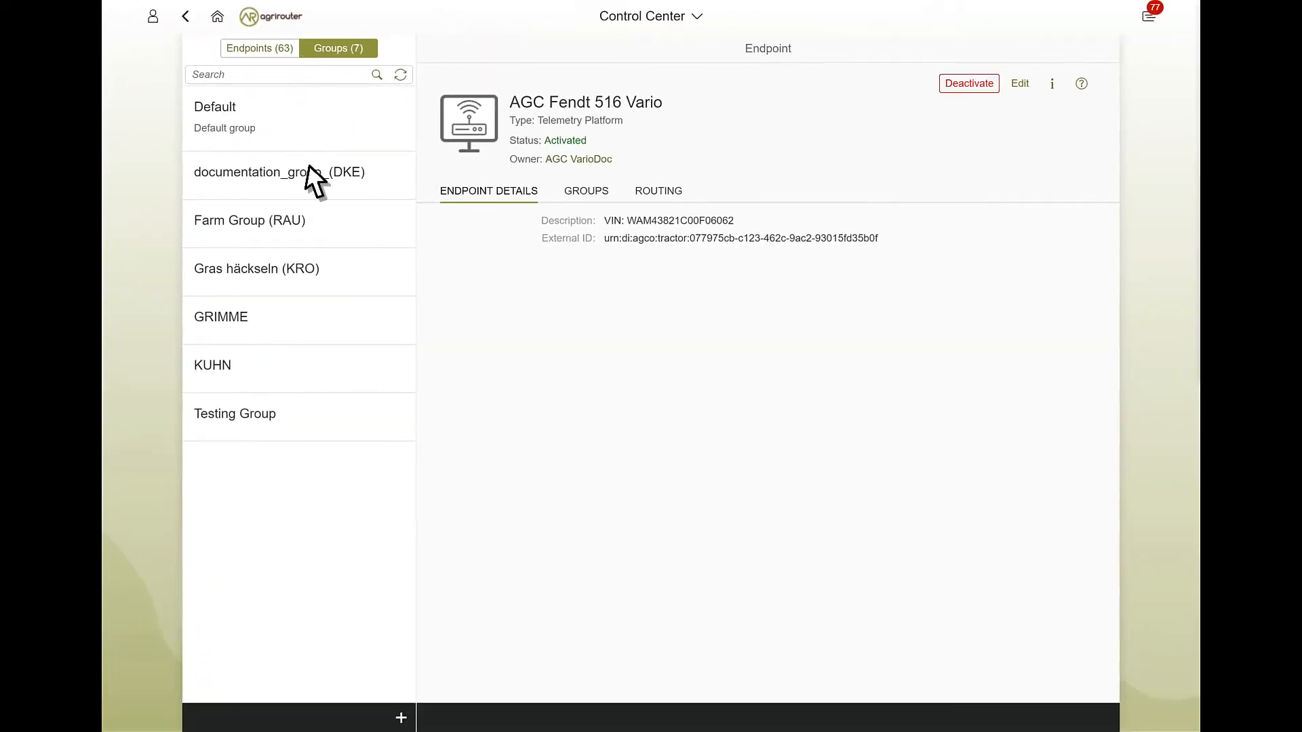
click(211, 365)
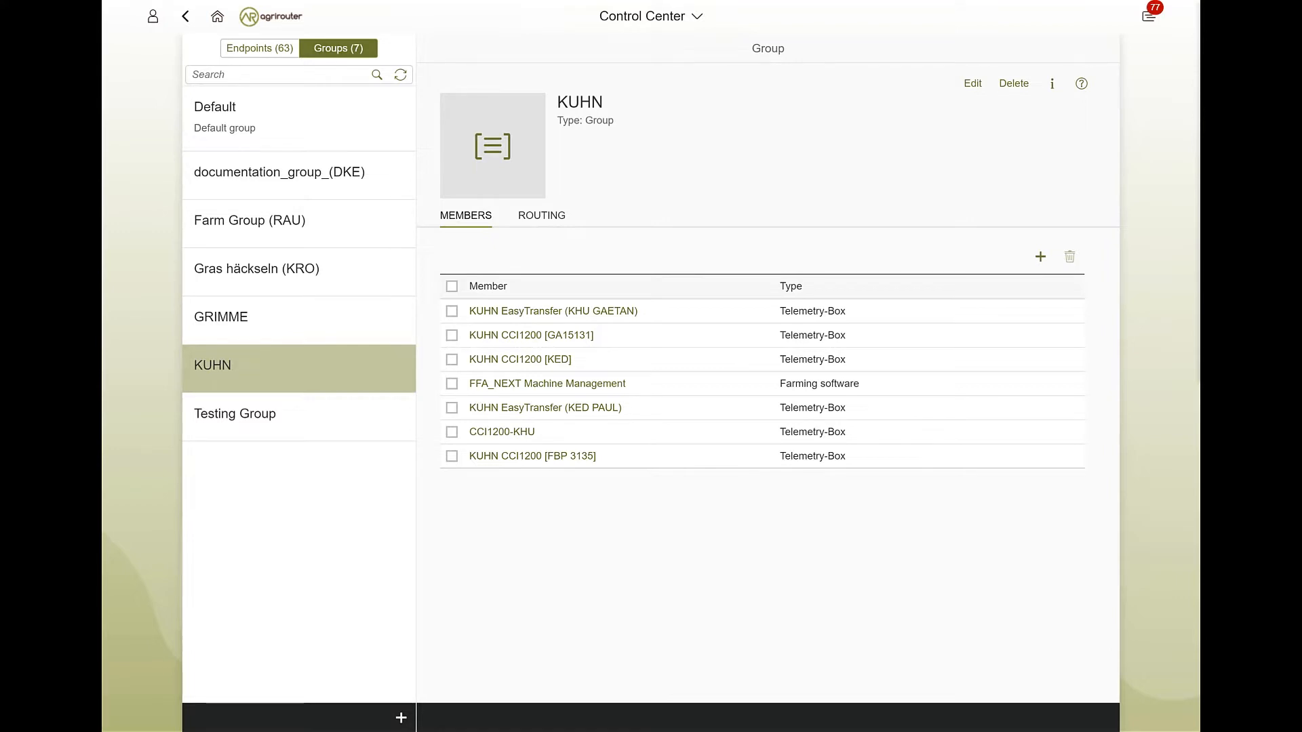
mouse_move(301, 148)
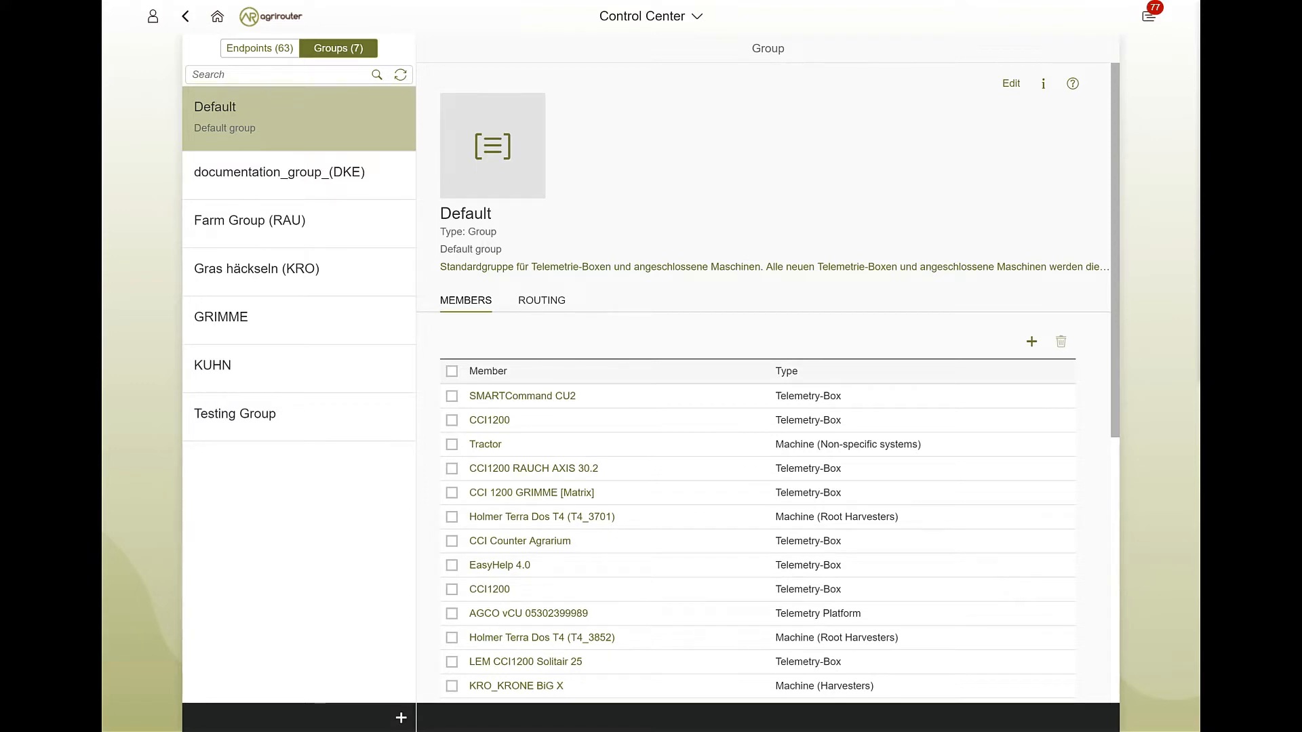
click(299, 365)
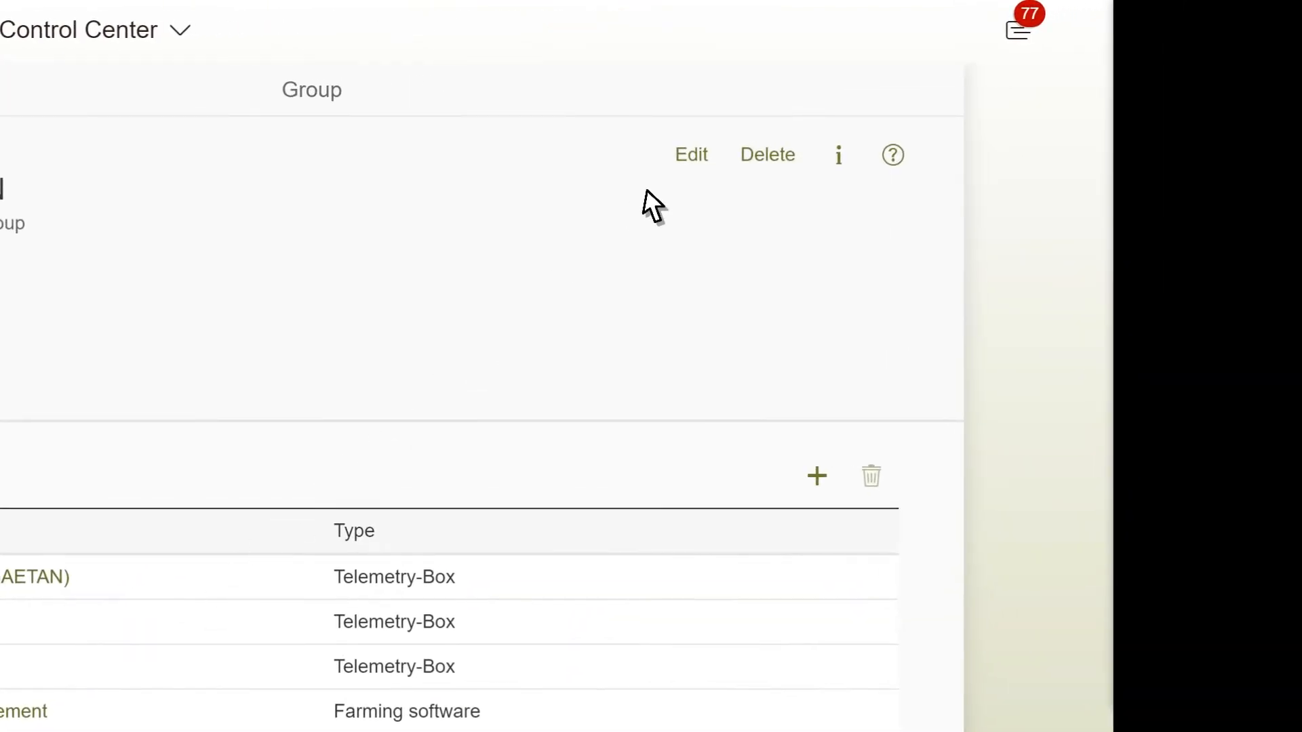
click(690, 154)
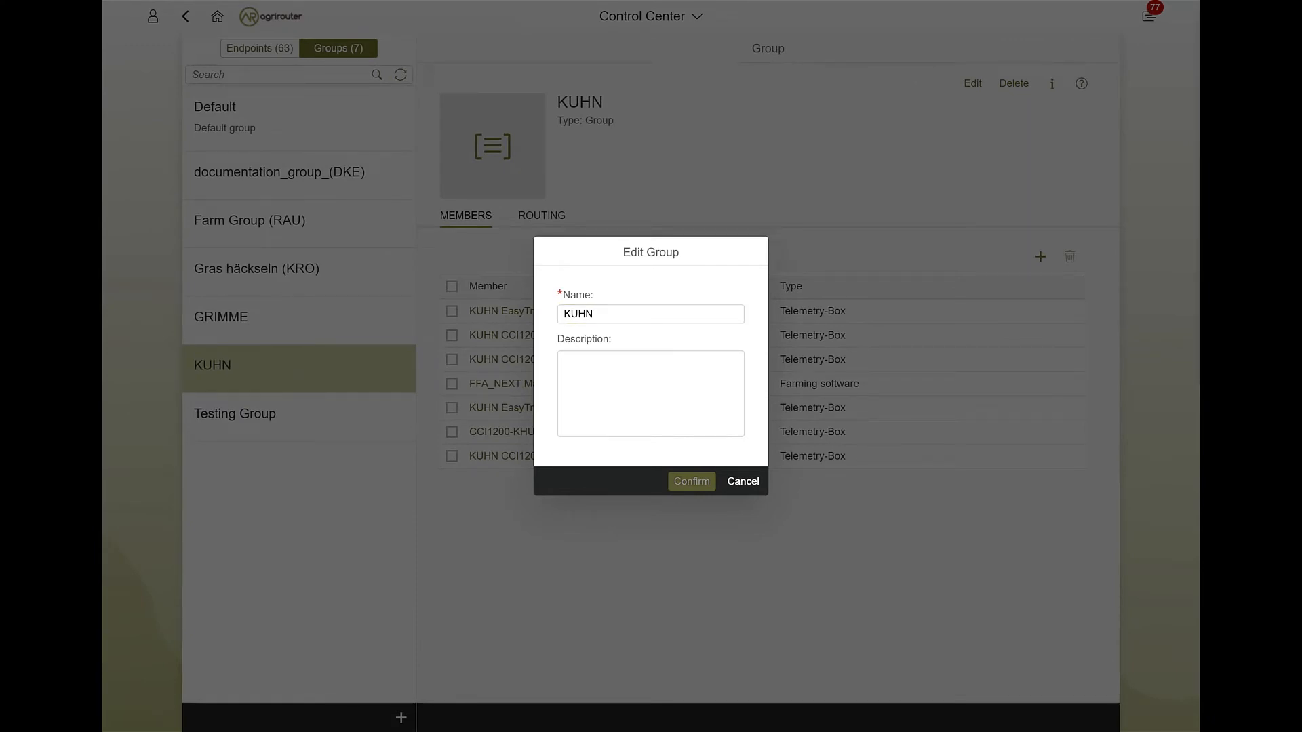
mouse_move(884, 251)
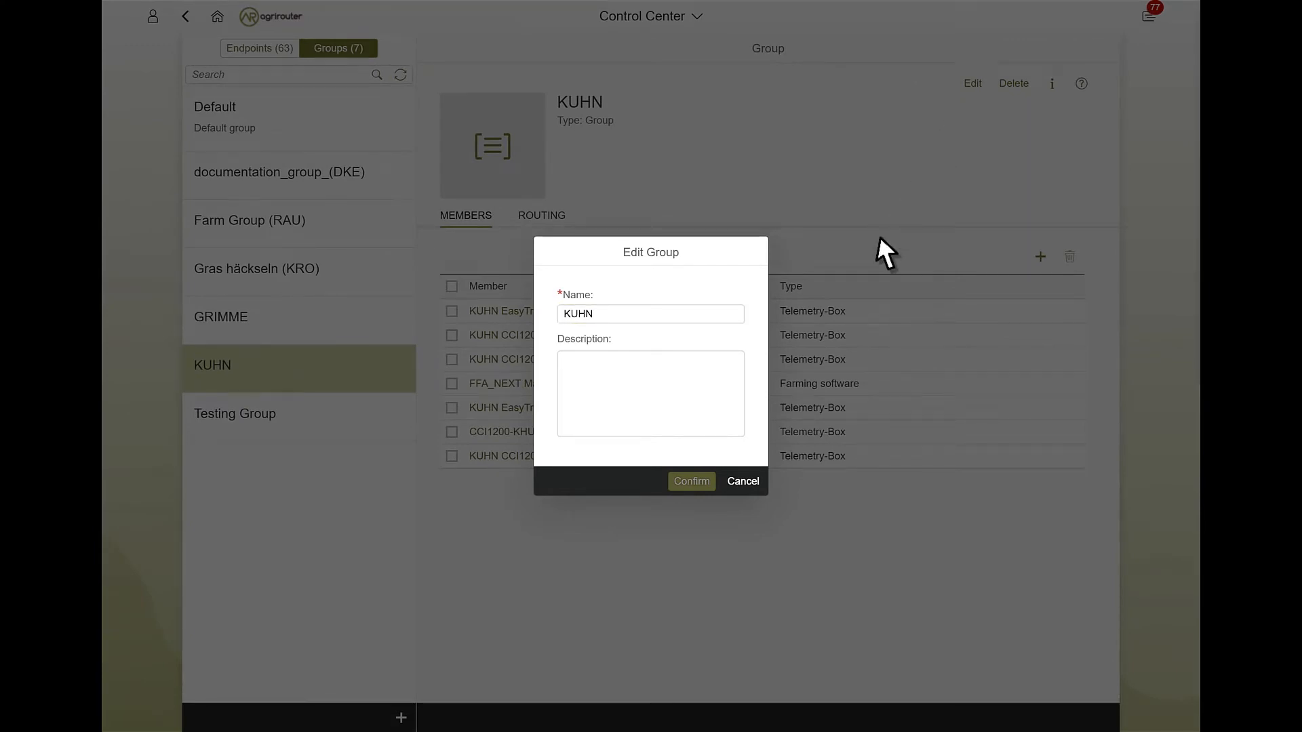
click(741, 482)
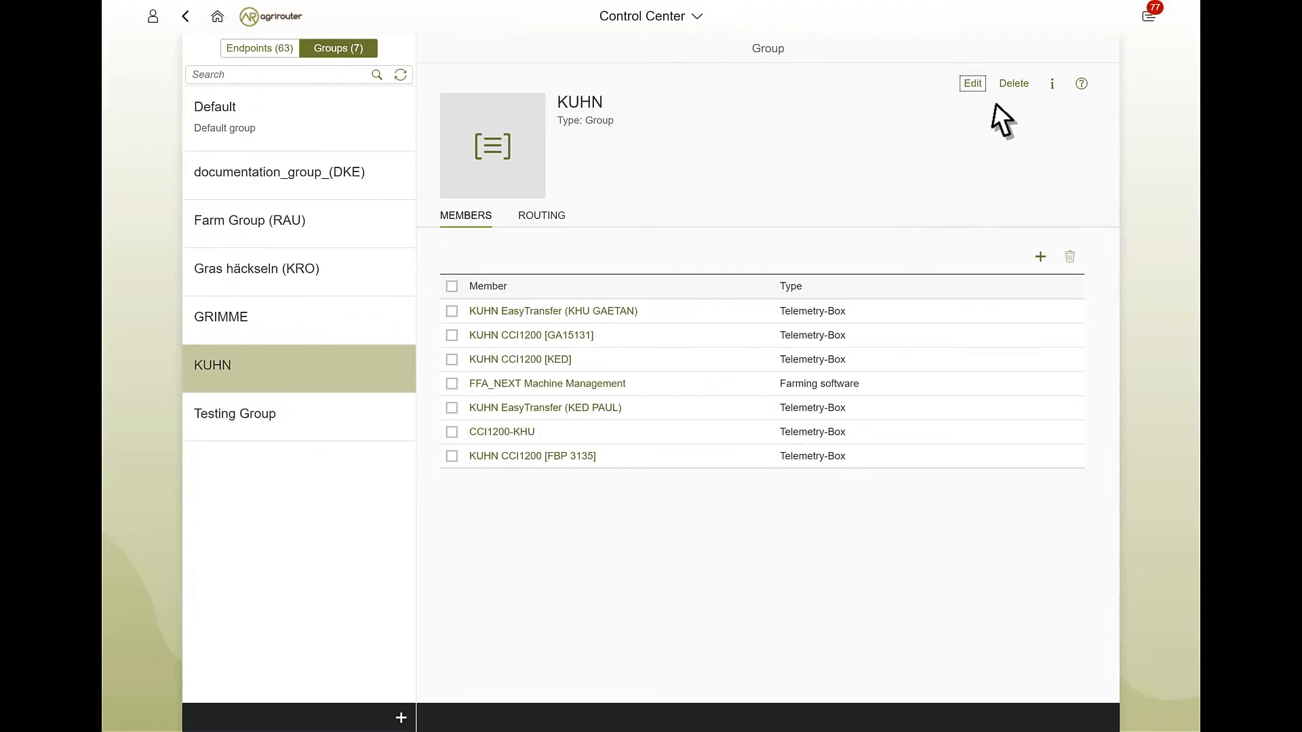
click(1013, 83)
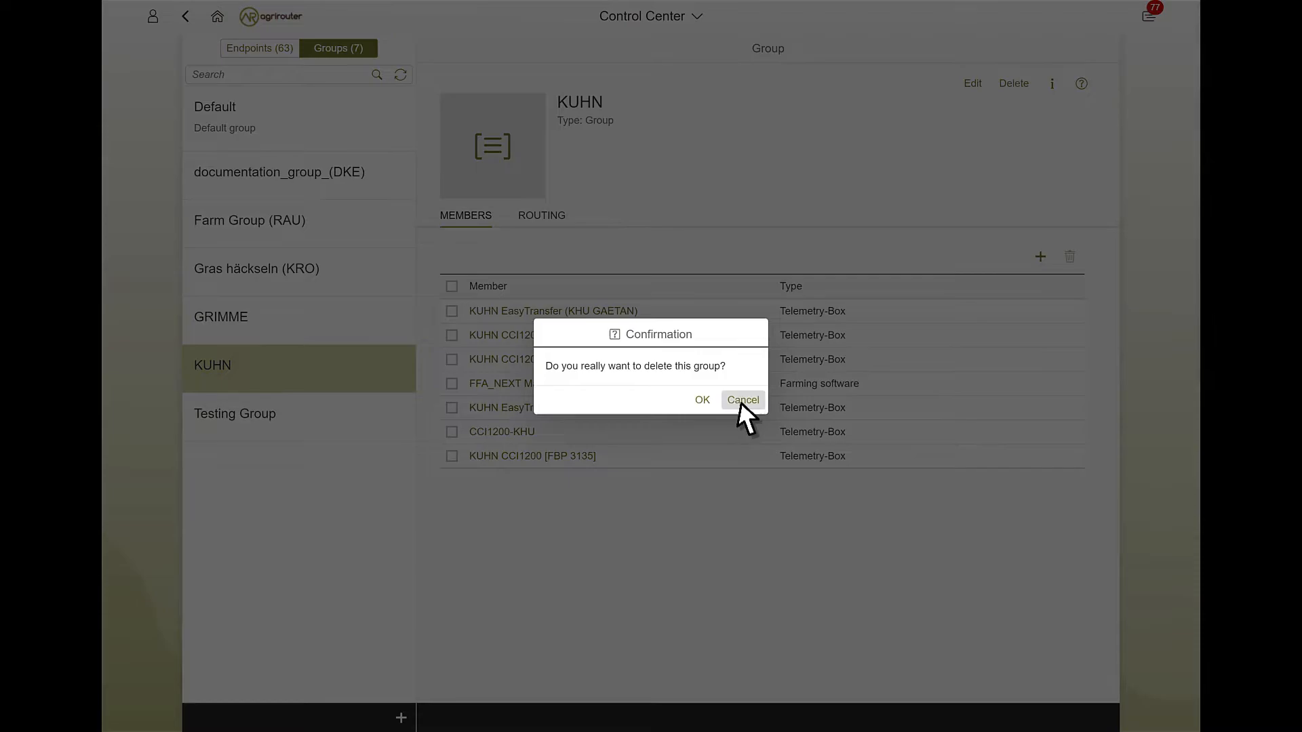
click(741, 400)
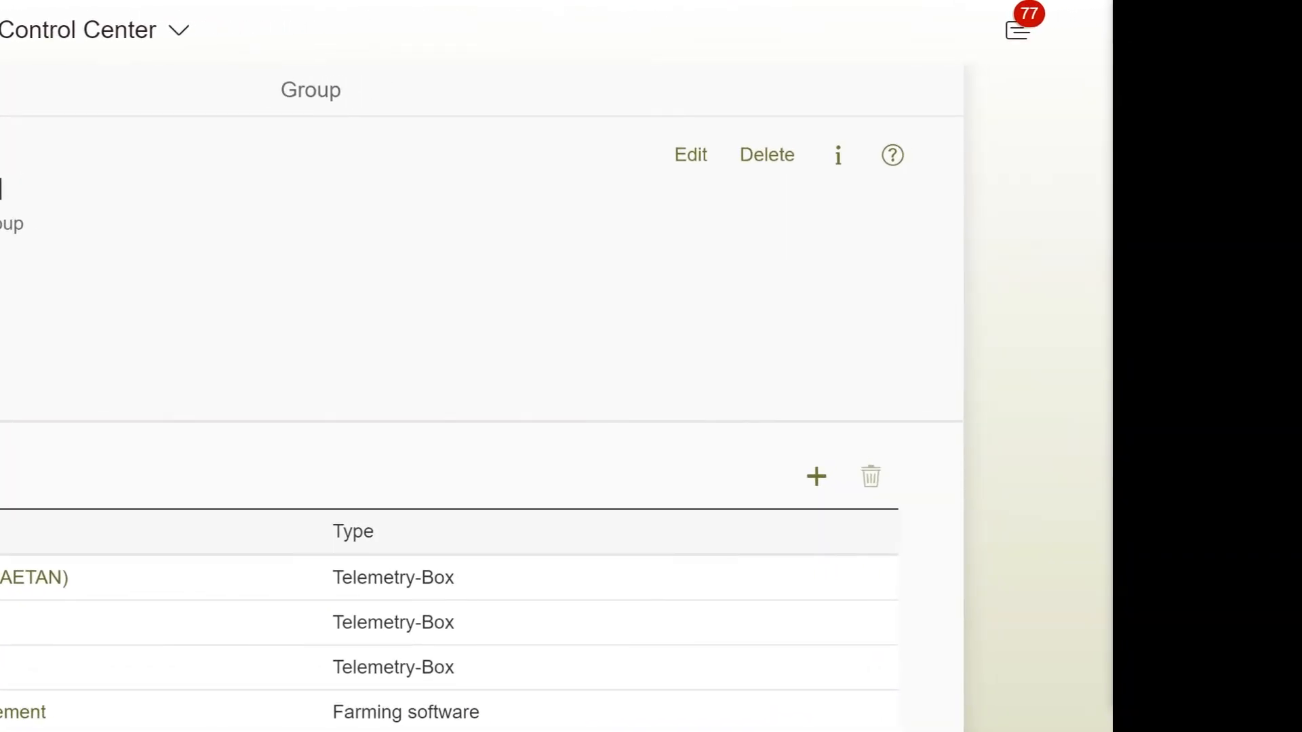
click(838, 155)
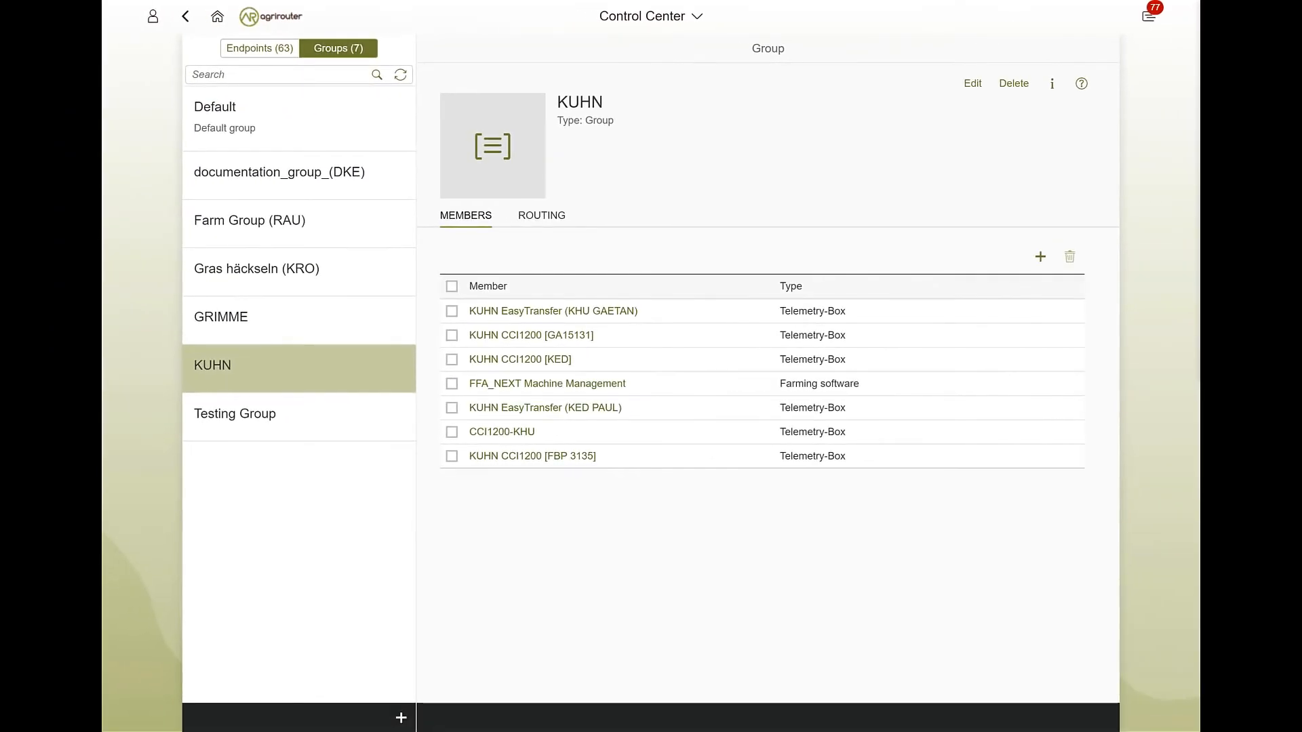
Create an empty group named 'silage recovery', bringing the total to eight groups
click(400, 718)
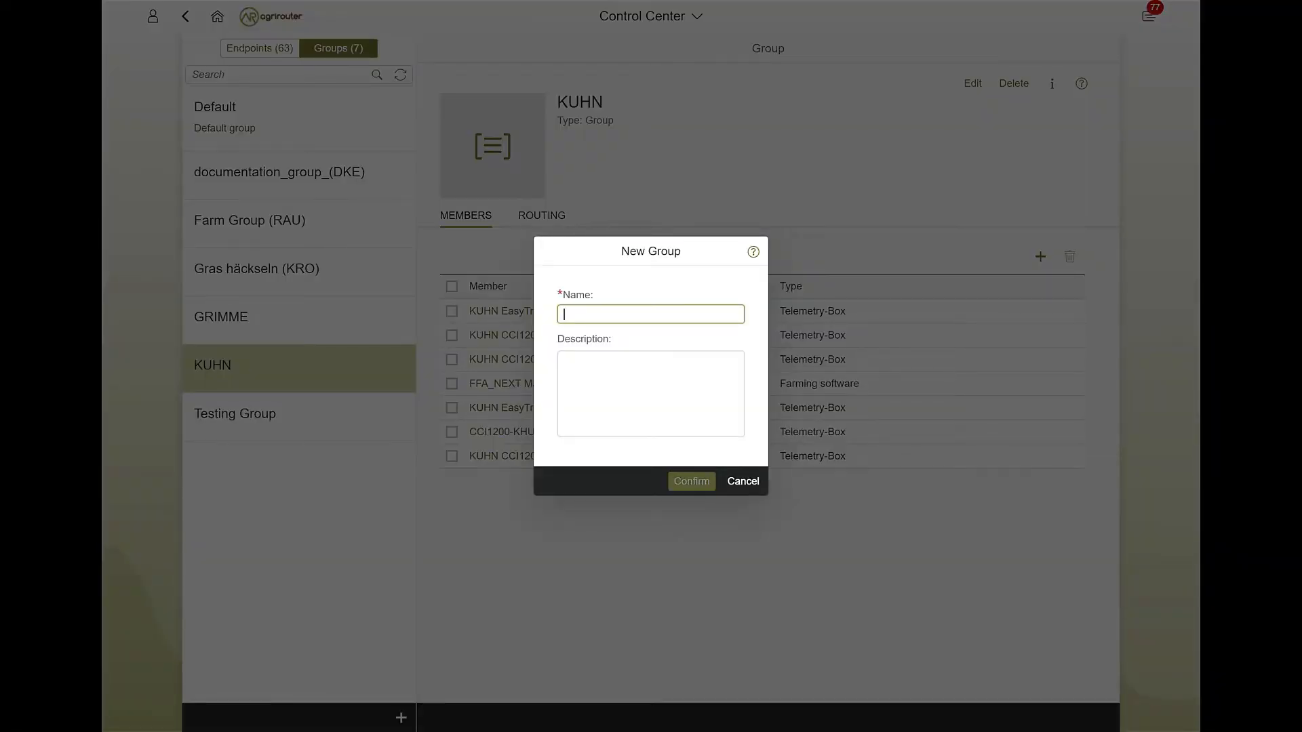
text(silage)
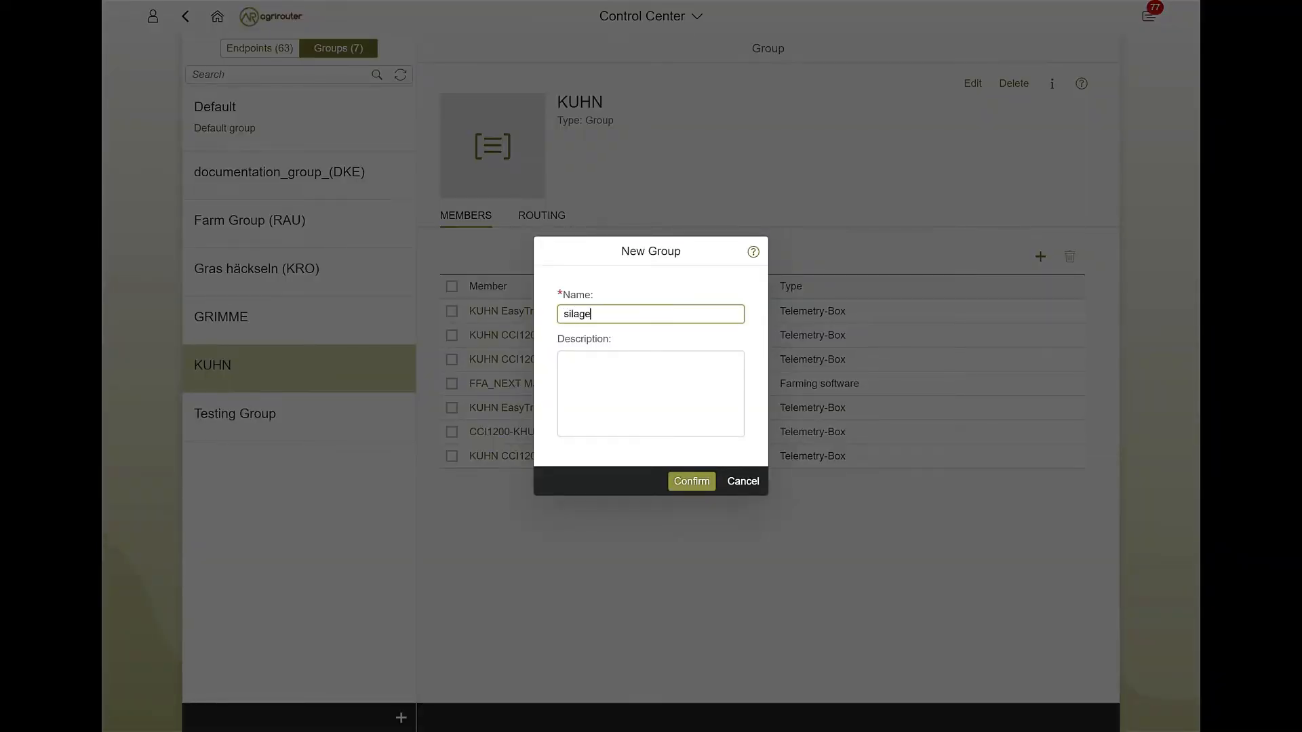
text(recover)
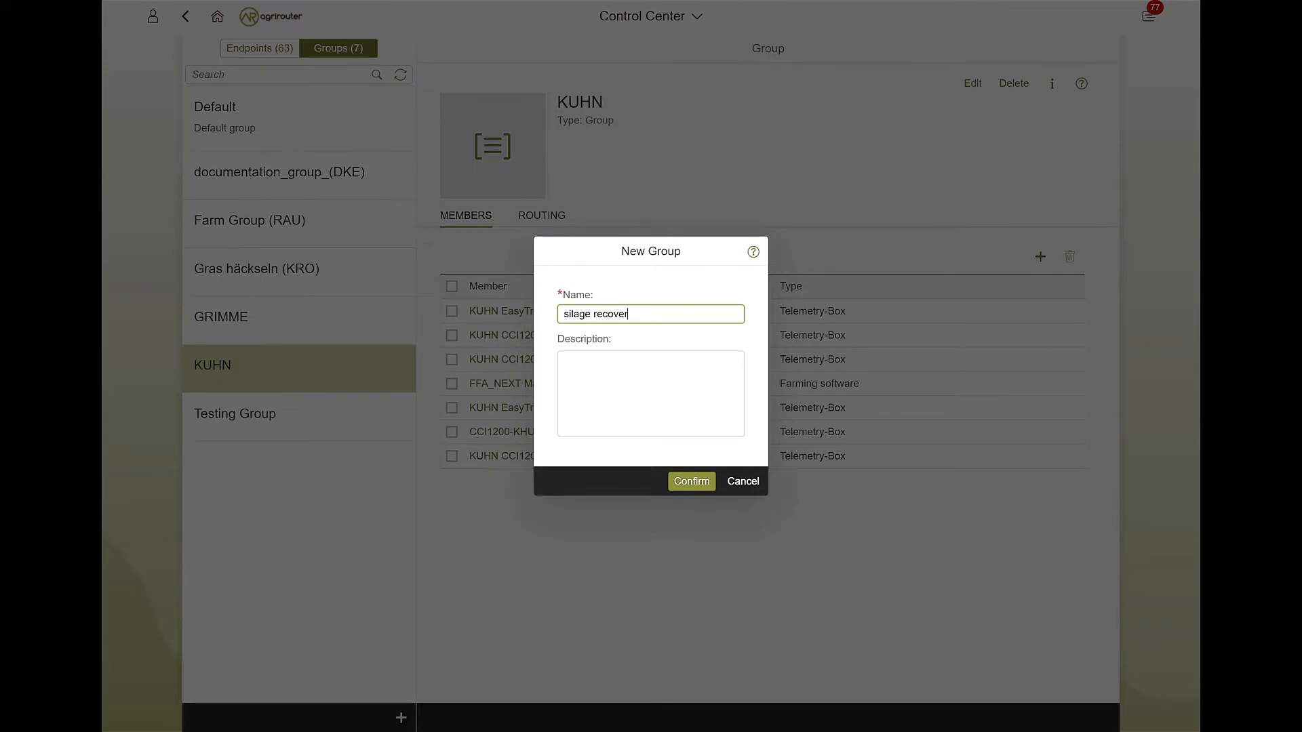
click(691, 481)
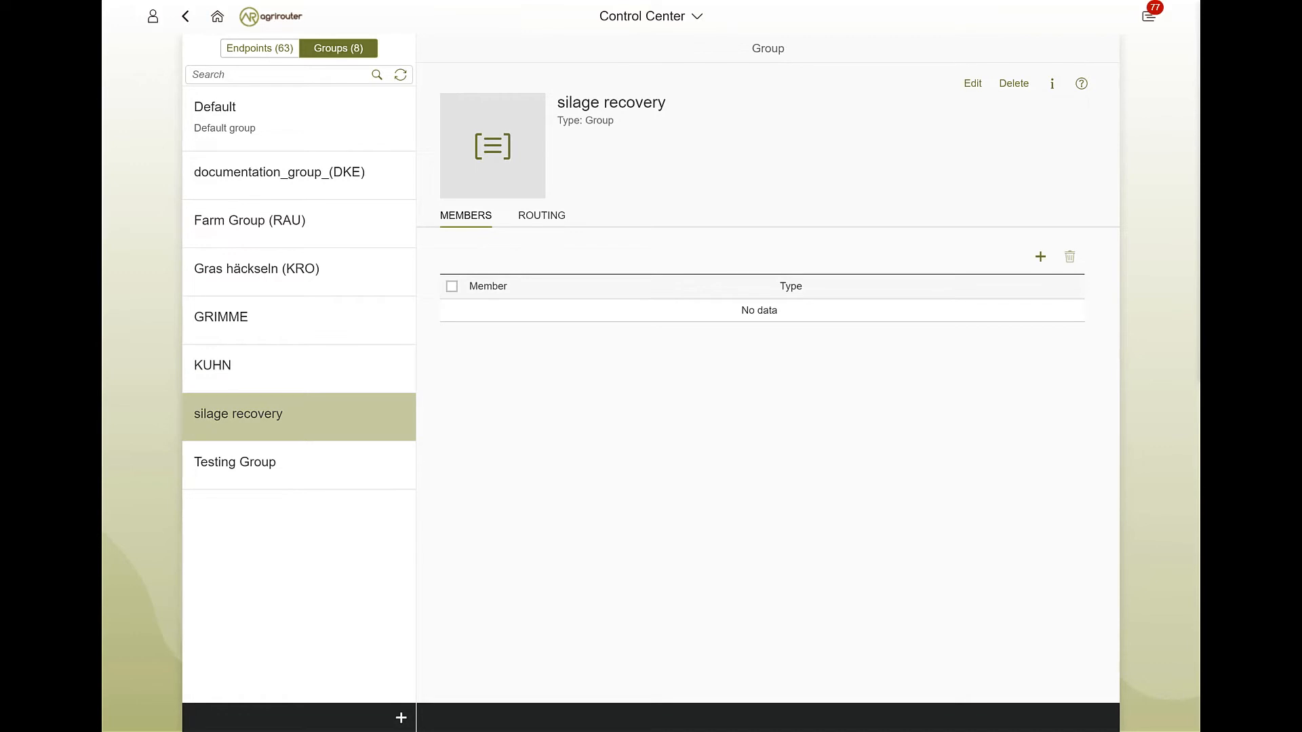
Add two CCI1200 boxes, AGC VarioDoc and AGC Fendt 516 Vario to silage recovery
click(1039, 257)
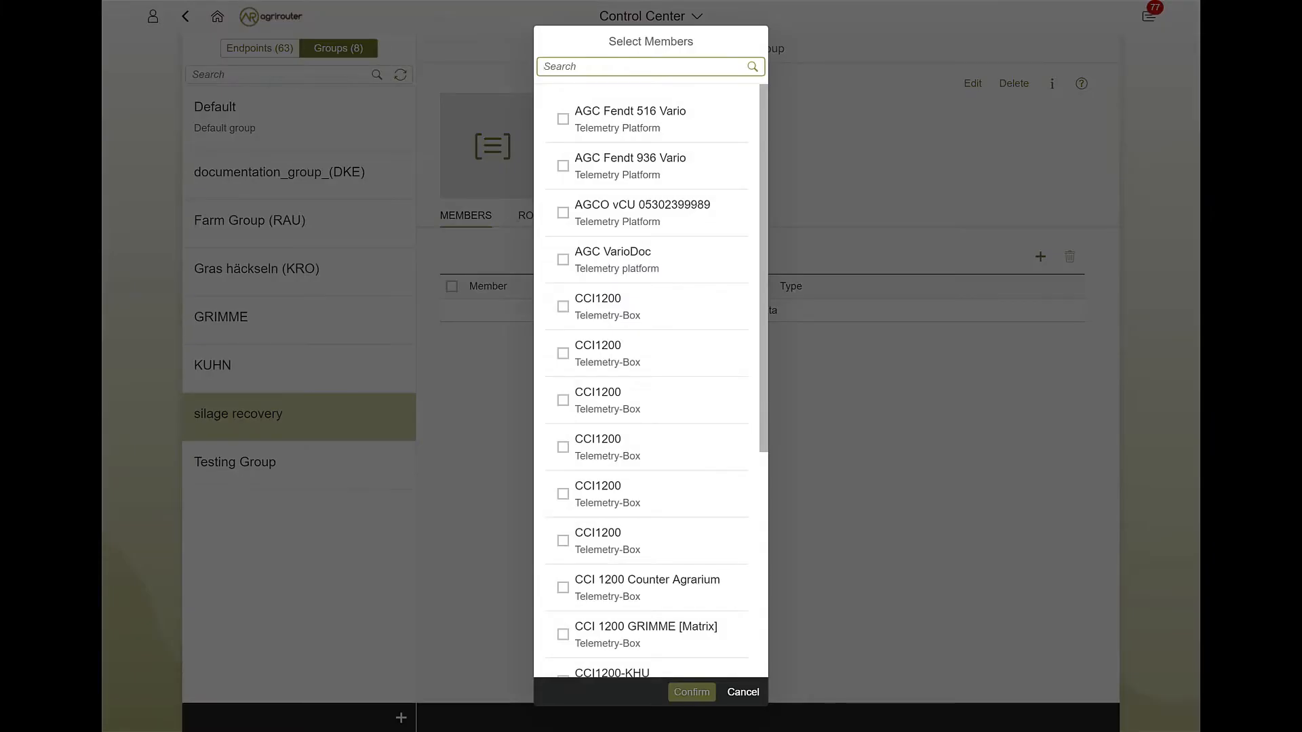
click(563, 119)
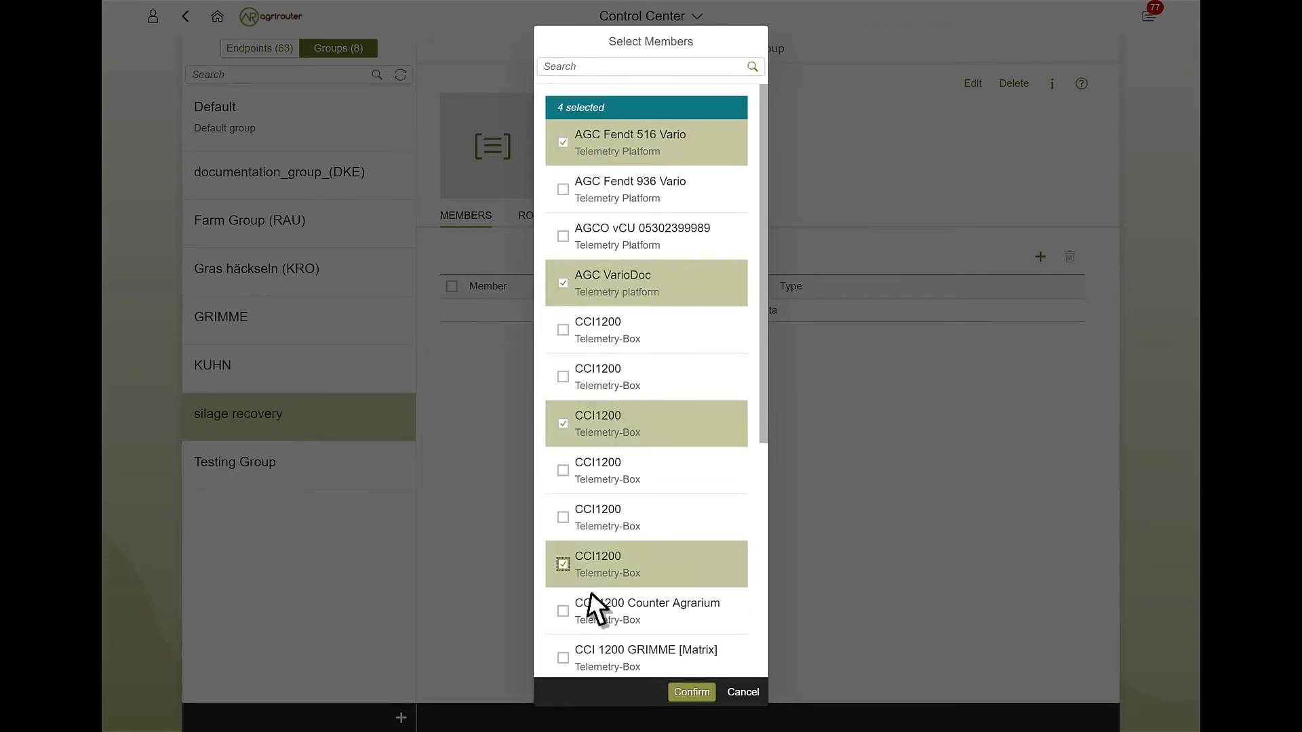
click(691, 692)
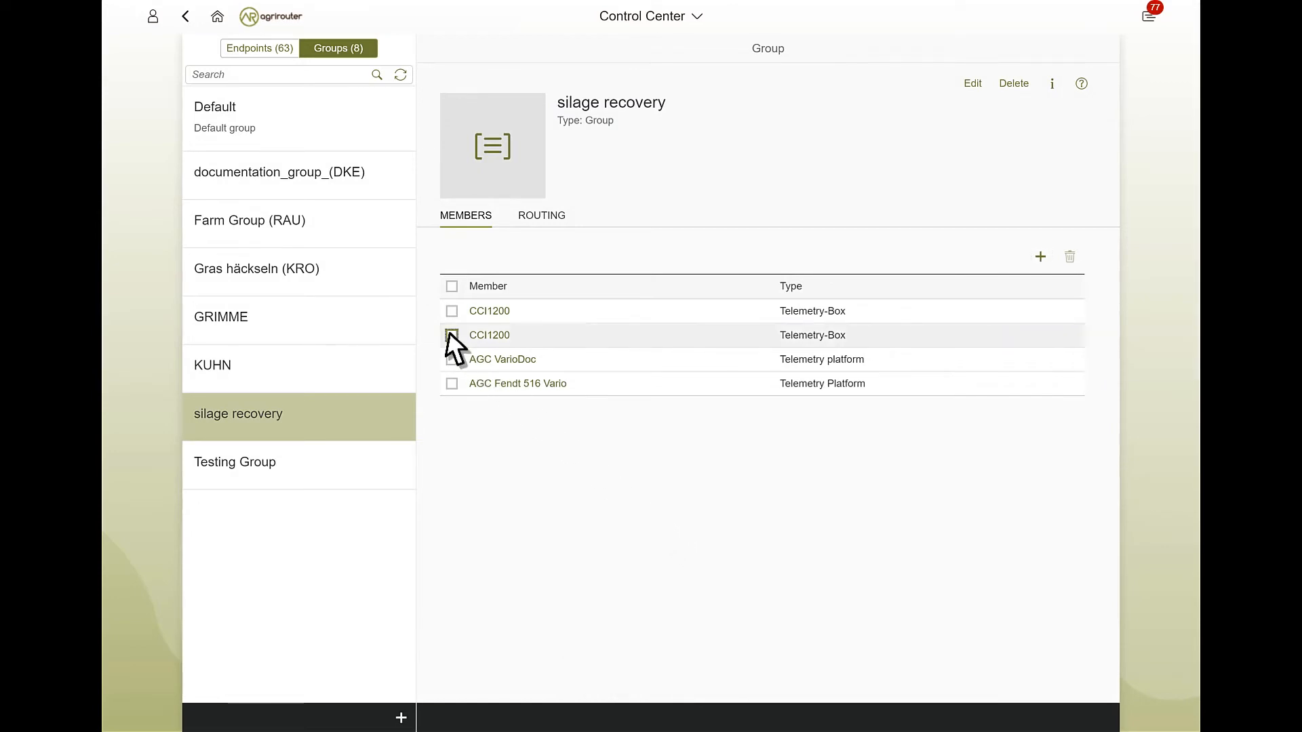
Remove the second CCI1200 and AGC VarioDoc, then open the remaining CCI1200's endpoint details
click(452, 334)
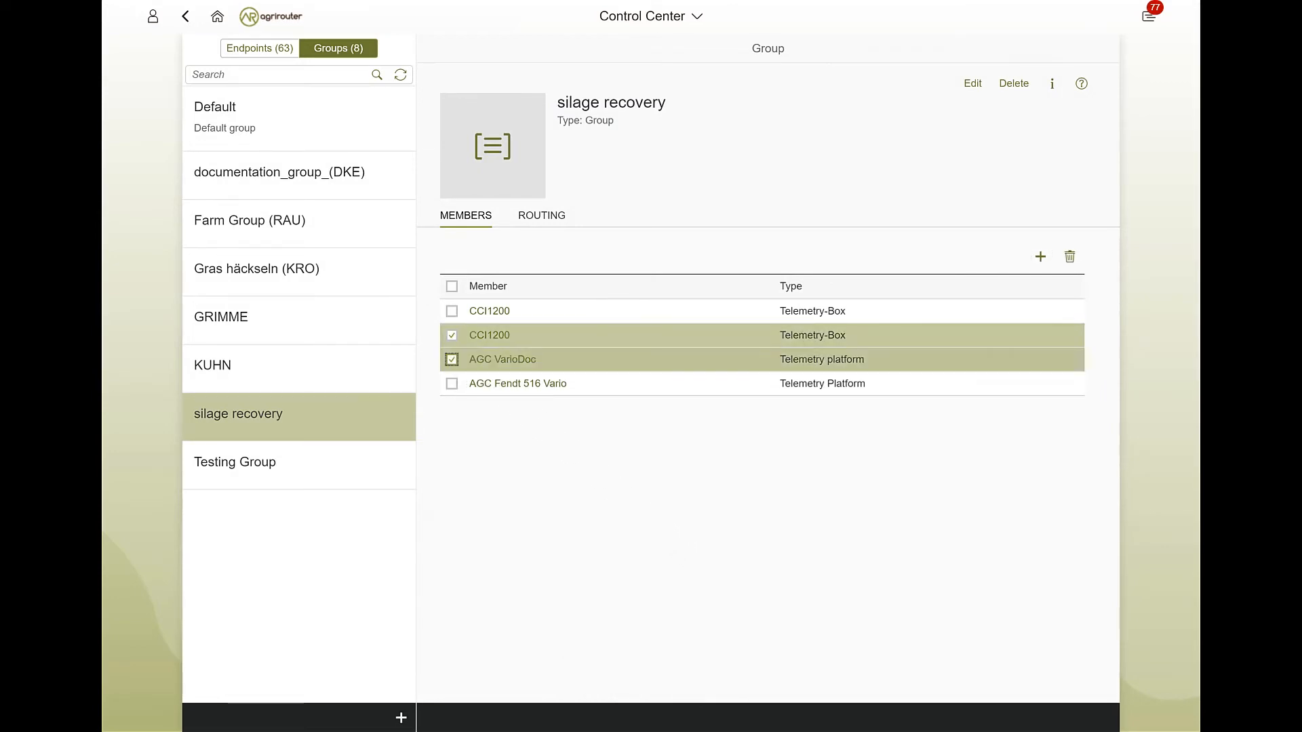
mouse_move(737, 353)
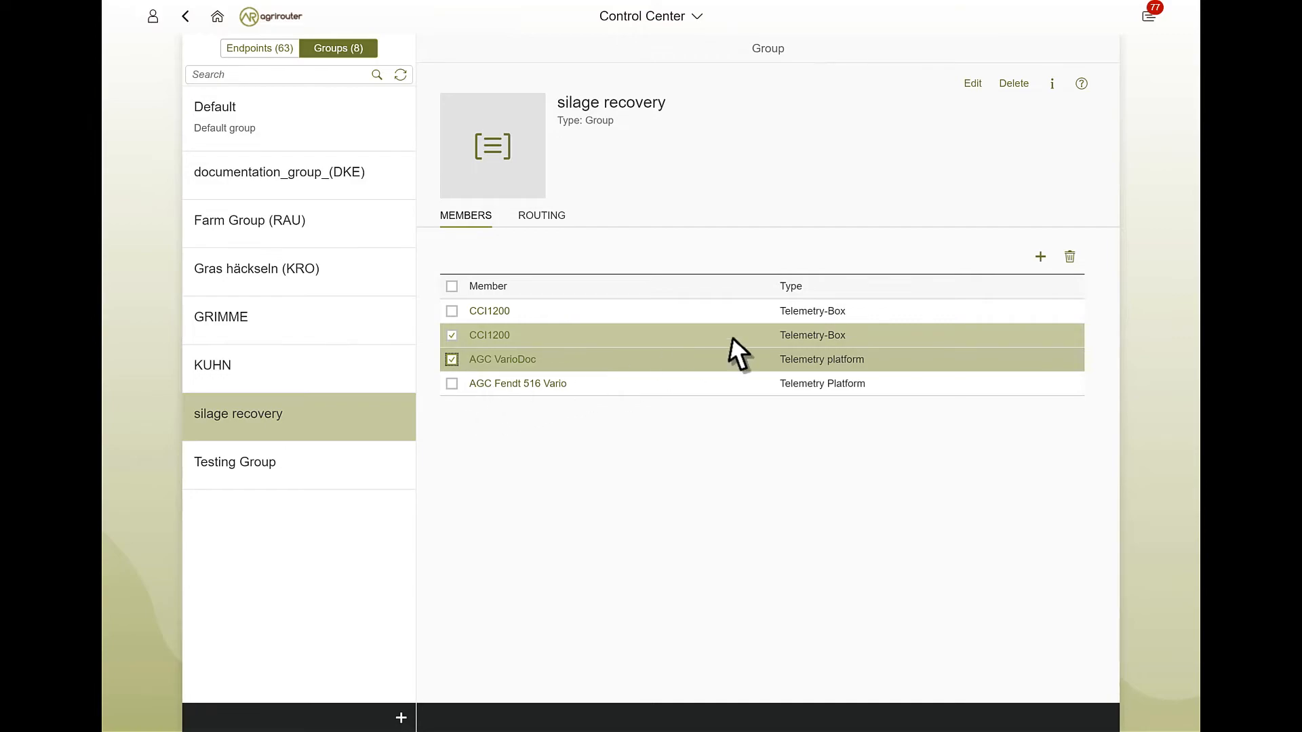
click(1069, 256)
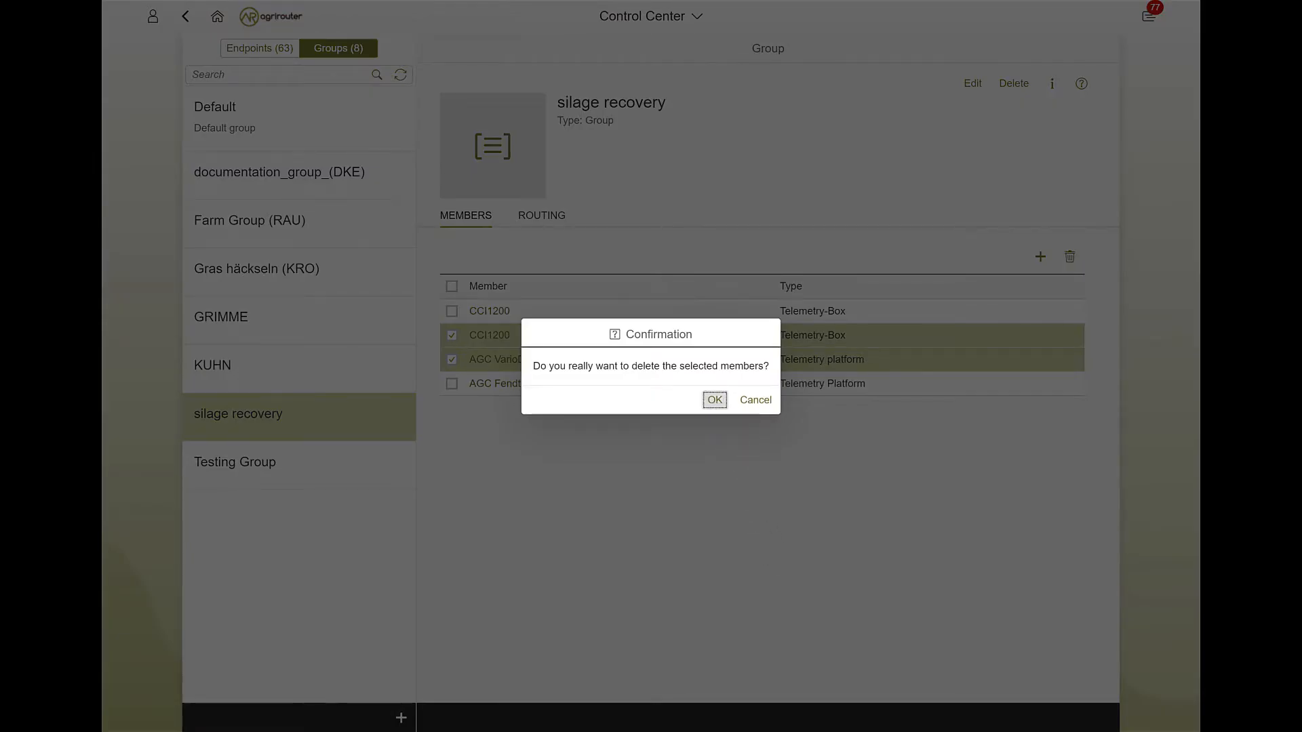
click(714, 399)
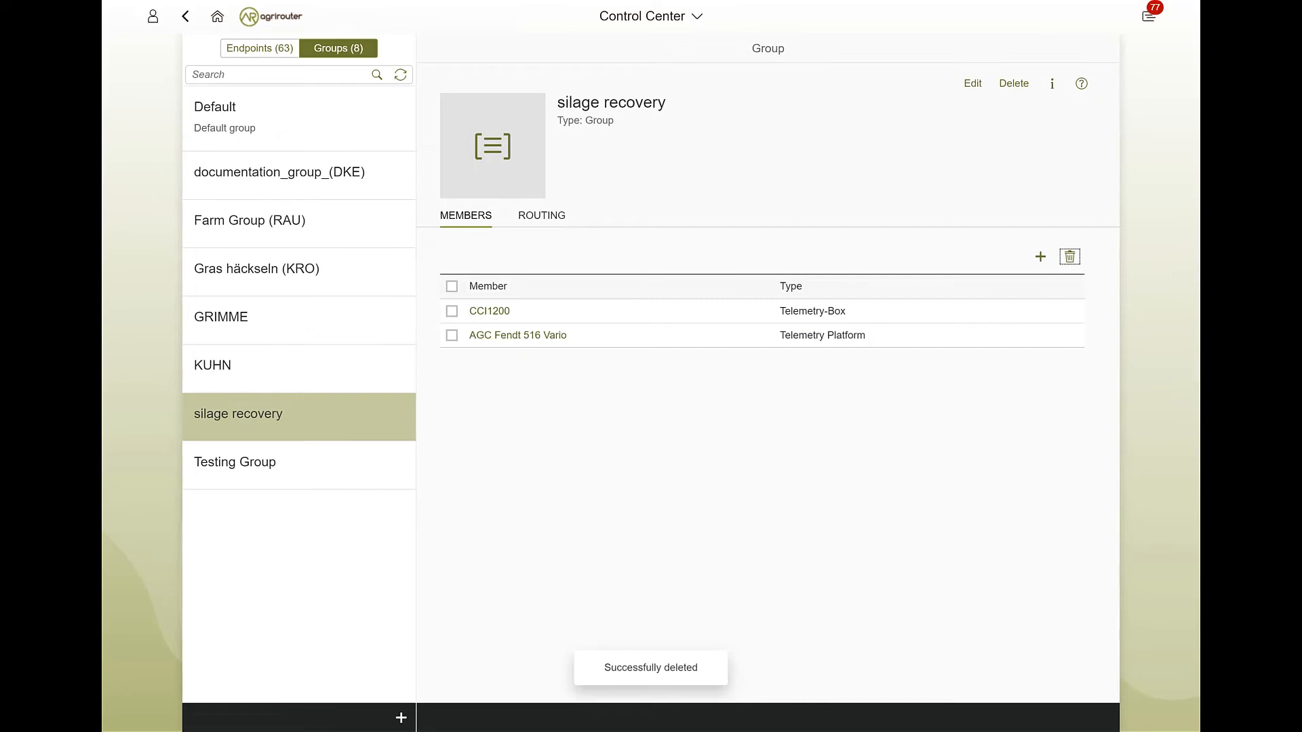
click(259, 47)
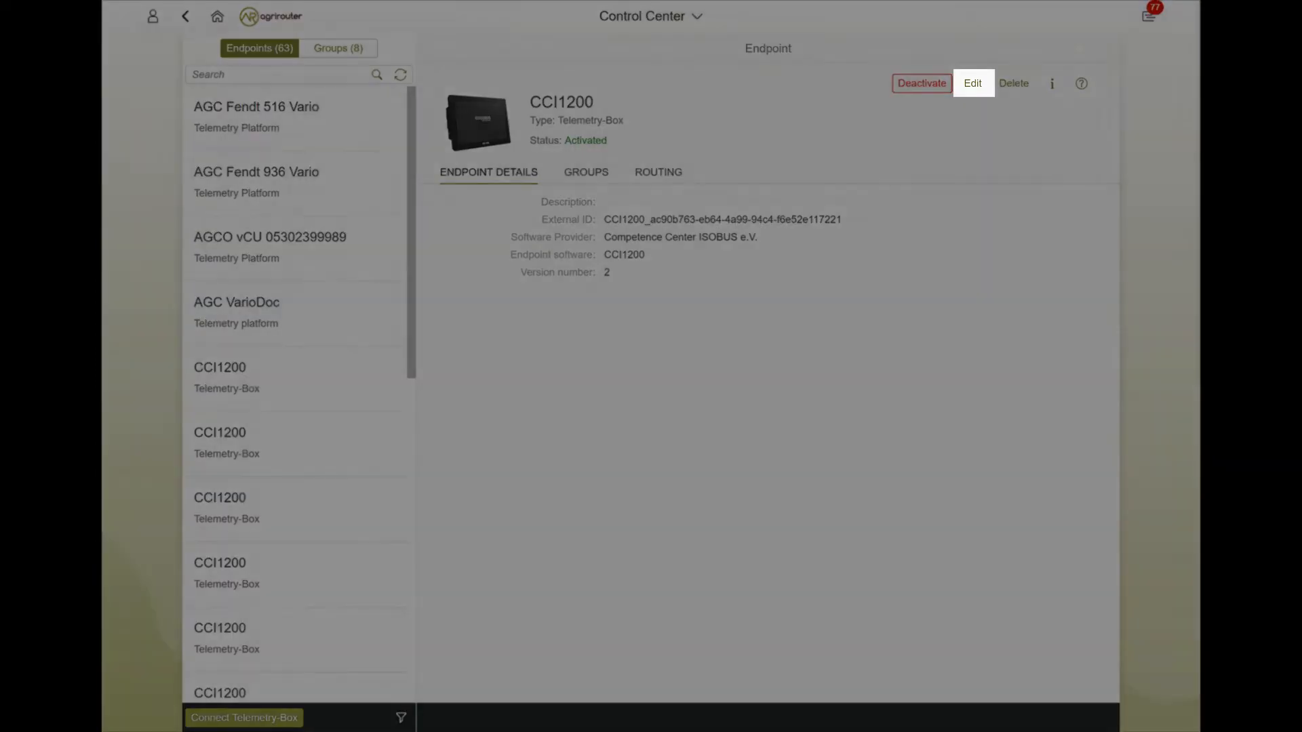
Return to silage recovery and view its Routing tab, which lists no sender routes
click(337, 48)
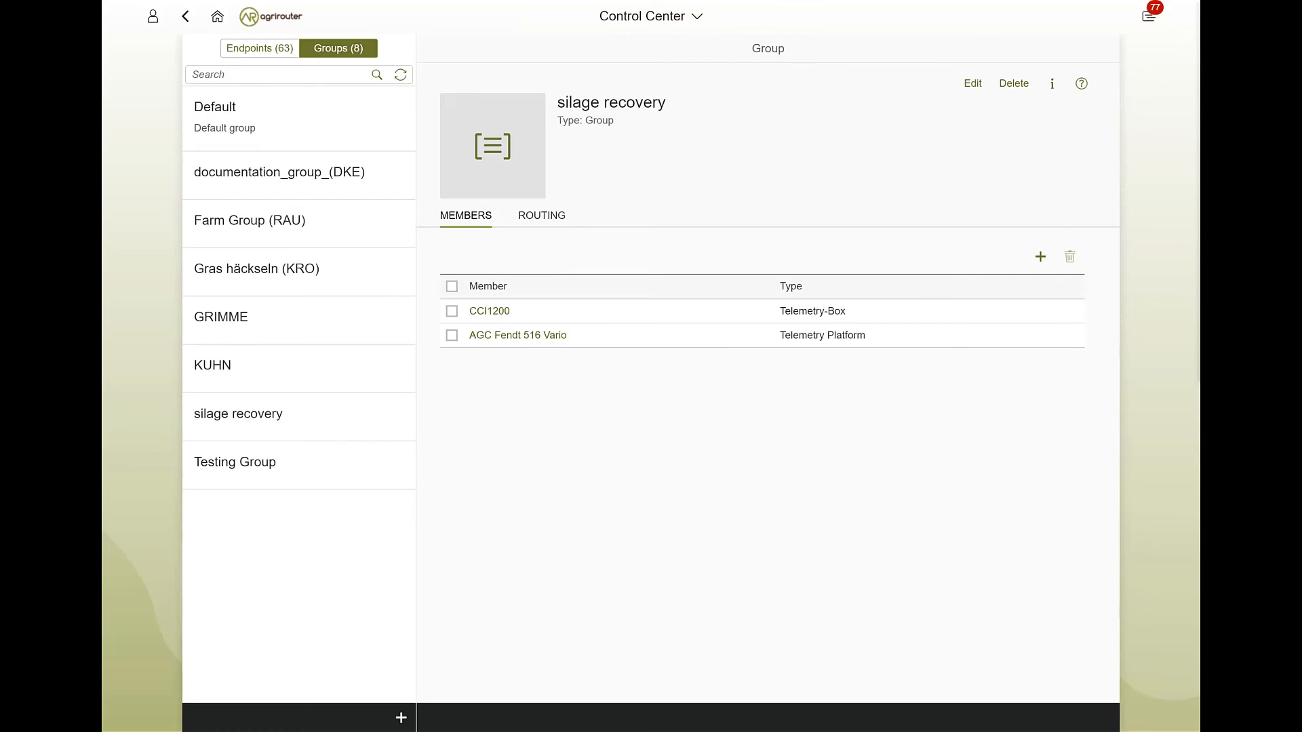
click(540, 215)
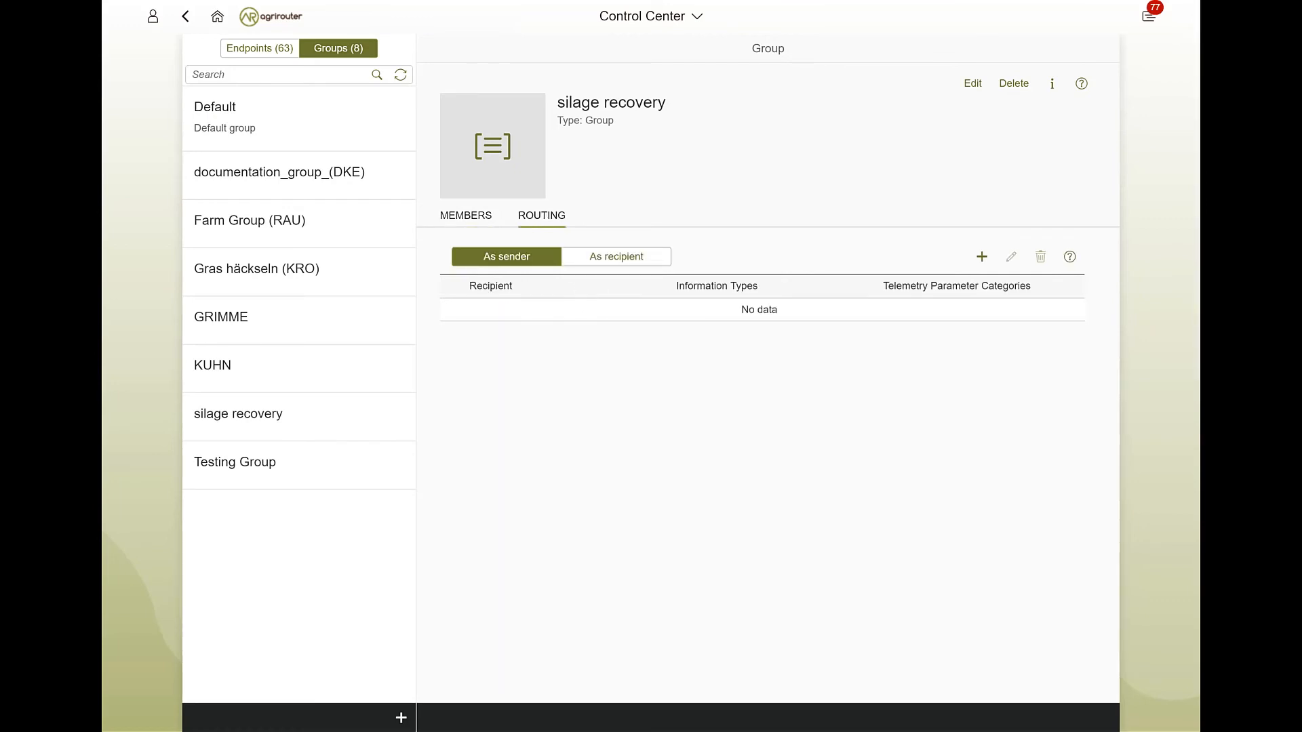